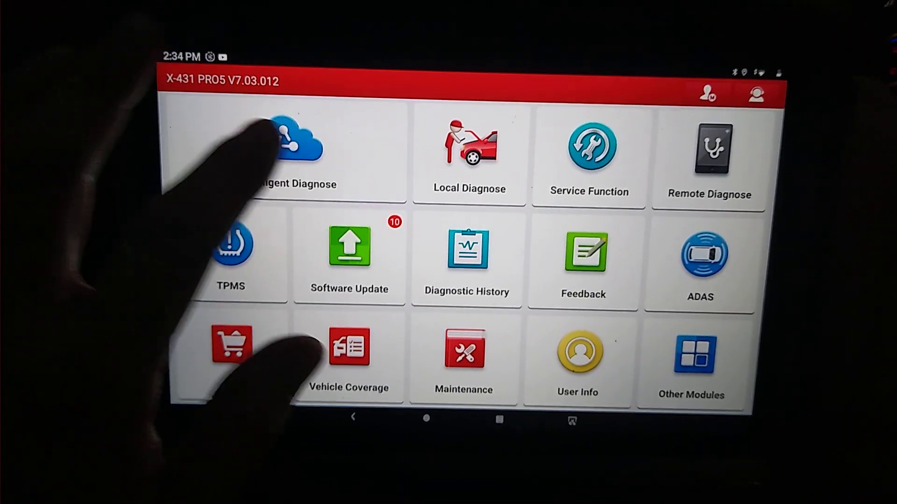
Run Intelligent Diagnose to auto-detect the car as a 2012 Volkswagen Passat.
{"action": "left_click", "coordinate": [291, 148]}
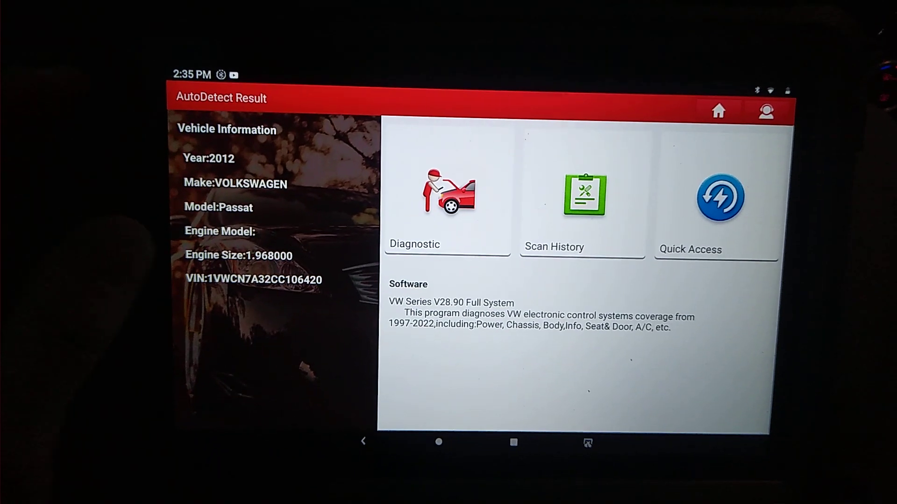
Open the VW diagnostic software menu for the detected 2012 Passat.
{"action": "left_click", "coordinate": [447, 200]}
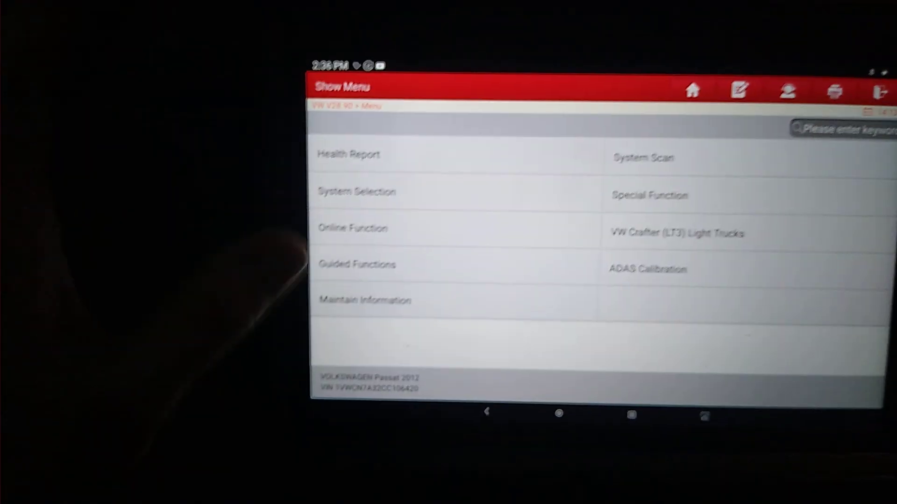
Open Special Function and scroll to DPF Regeneration for the 2012 Passat Sedan.
{"action": "left_click", "coordinate": [355, 191]}
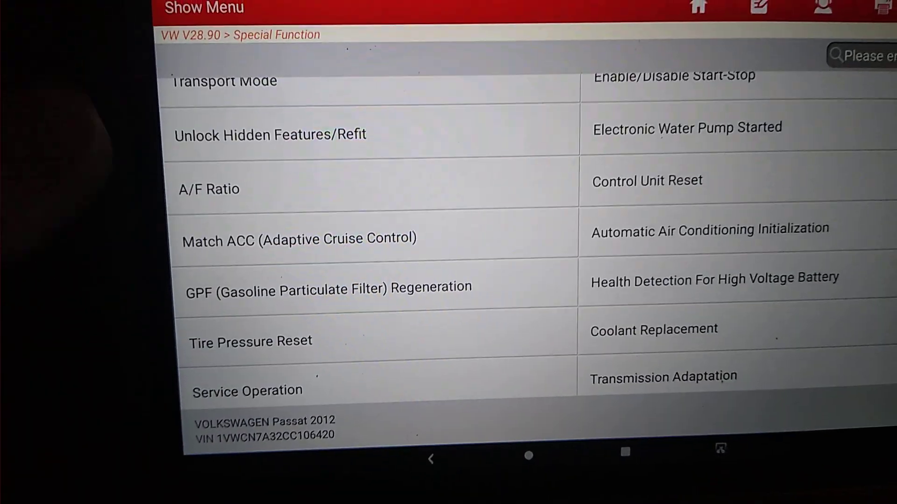
{"action": "scroll", "scroll_direction": "down", "scroll_amount": 3}
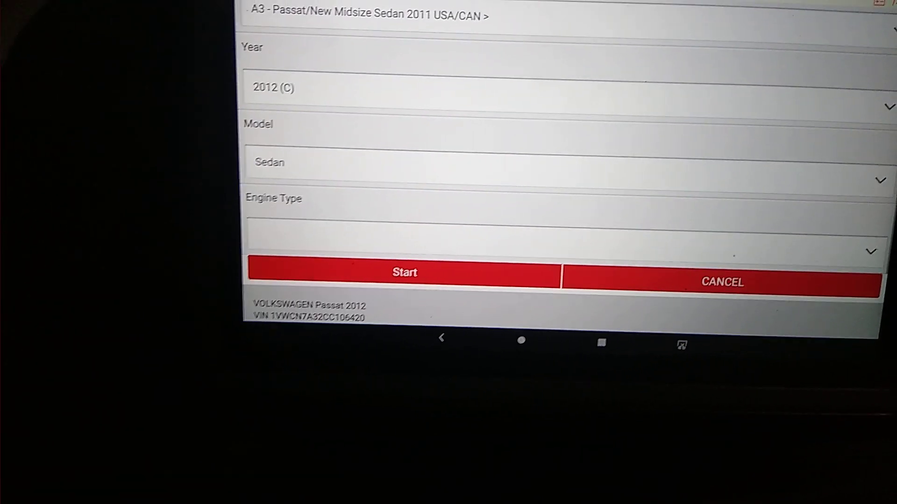
Choose engine type CKRA 2.0L TDI-CR / 103kW and start the DPF function.
{"action": "left_click", "coordinate": [561, 223]}
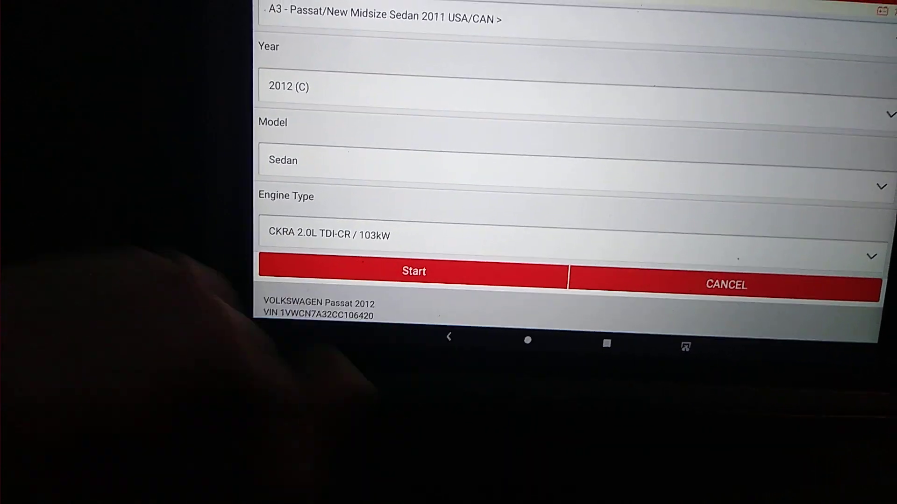
{"action": "left_click", "coordinate": [413, 270]}
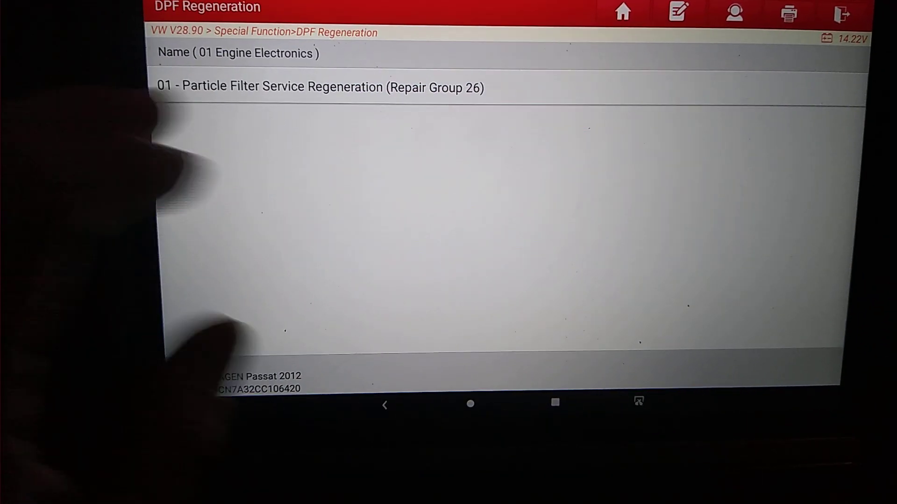
Run 01 - Particle Filter Service Regeneration and continue past the Set Version screen.
{"action": "left_click", "coordinate": [318, 87]}
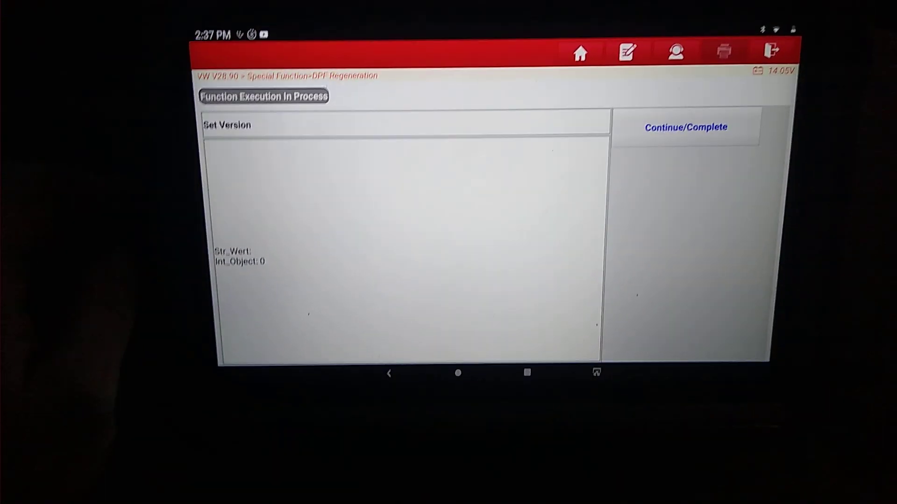
{"action": "left_click", "coordinate": [685, 127]}
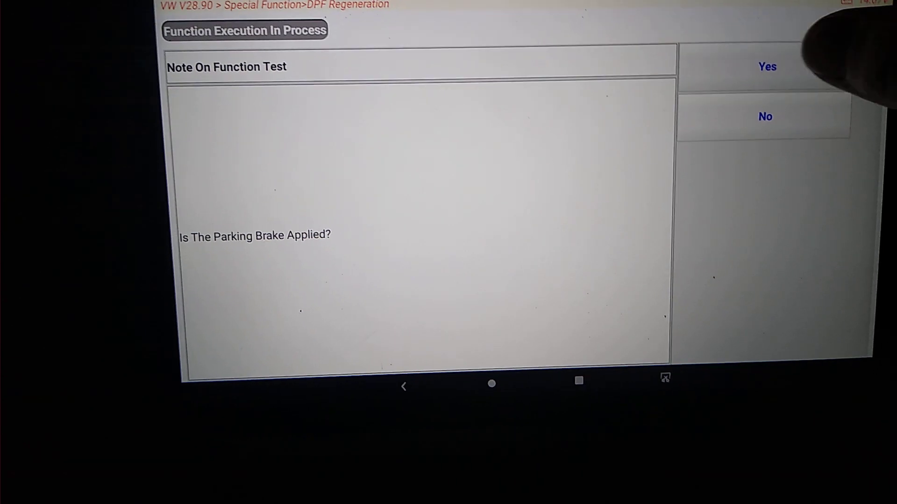
Answer Yes to parking brake and hood closed, then accept the fire-risk safety instructions.
{"action": "left_click", "coordinate": [767, 66]}
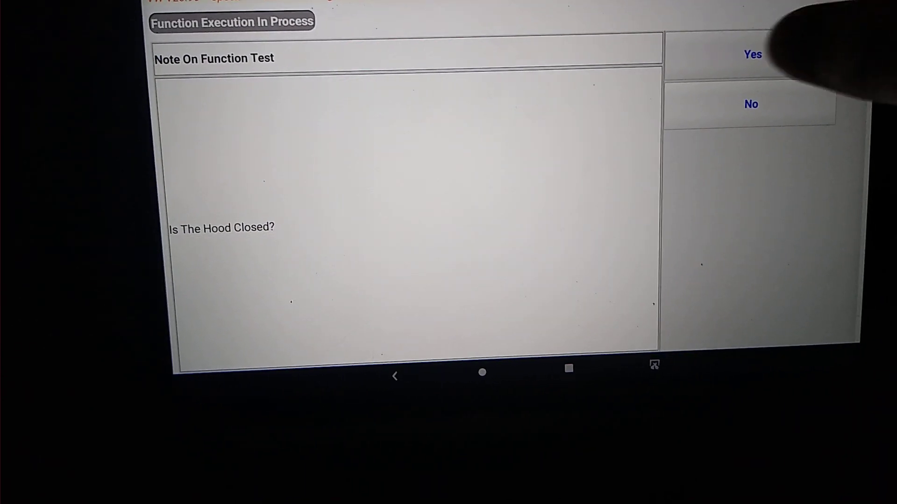
{"action": "left_click", "coordinate": [752, 54]}
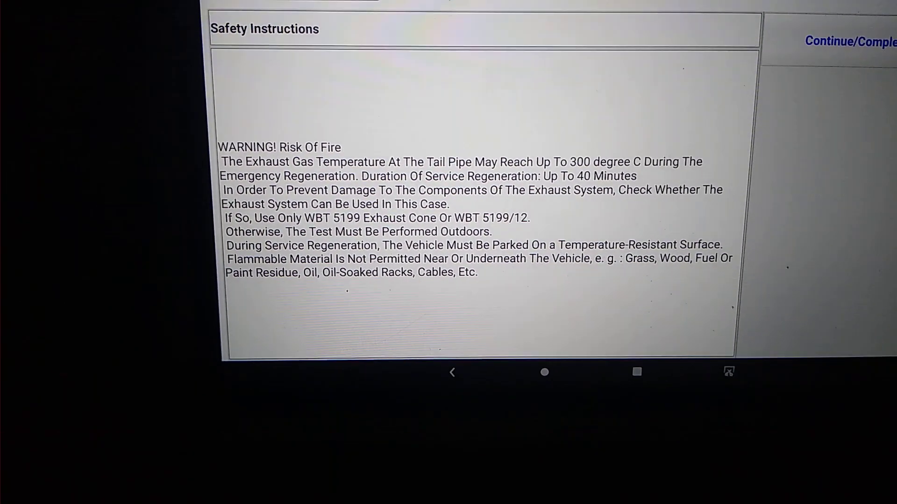
{"action": "left_click", "coordinate": [849, 41]}
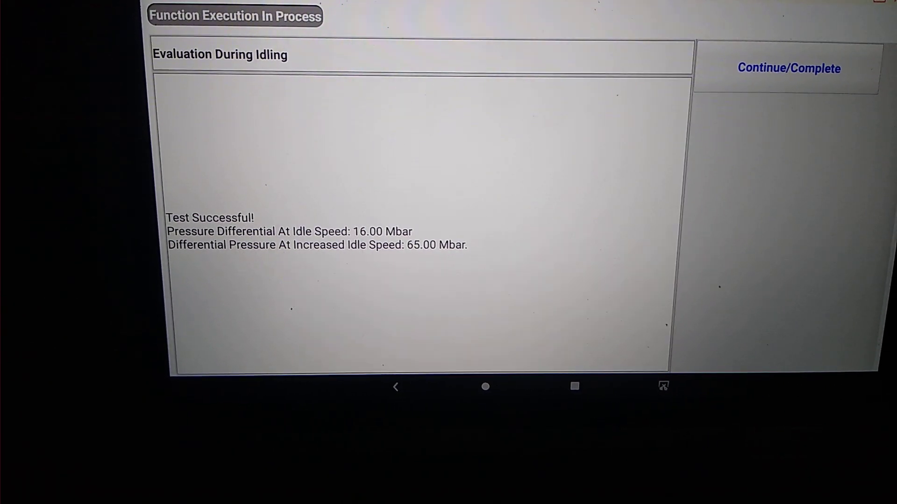
Continue after the idle evaluation succeeds with 16.00 and 65.00 mbar differential pressures.
{"action": "left_click", "coordinate": [789, 68]}
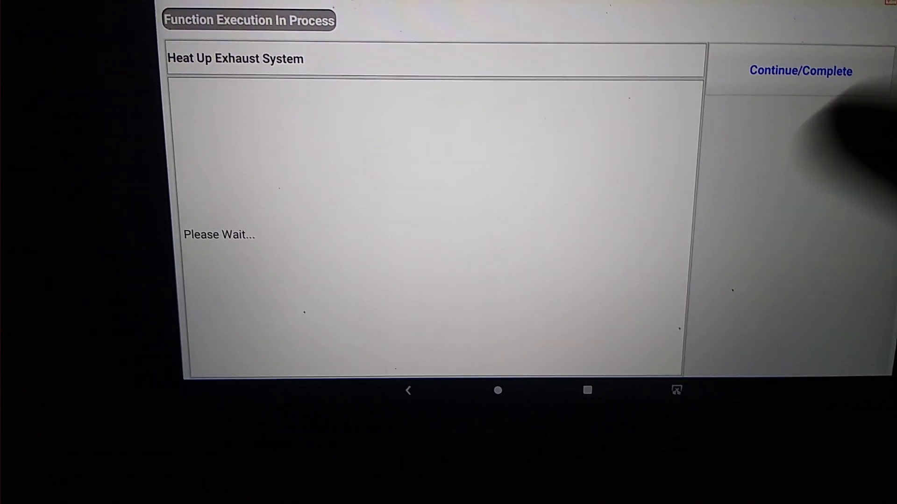
Continue past the Heat Up Exhaust System and pedal Note screens to begin basic setting.
{"action": "left_click", "coordinate": [800, 71]}
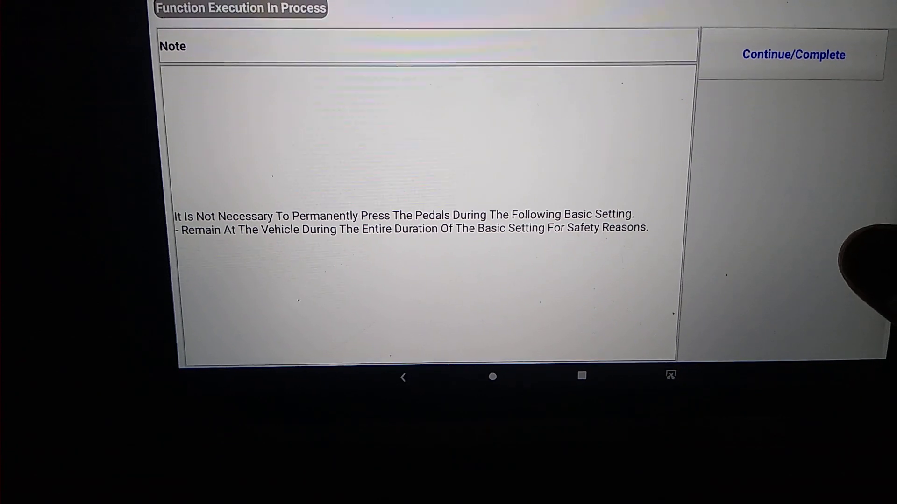
{"action": "left_click", "coordinate": [793, 54]}
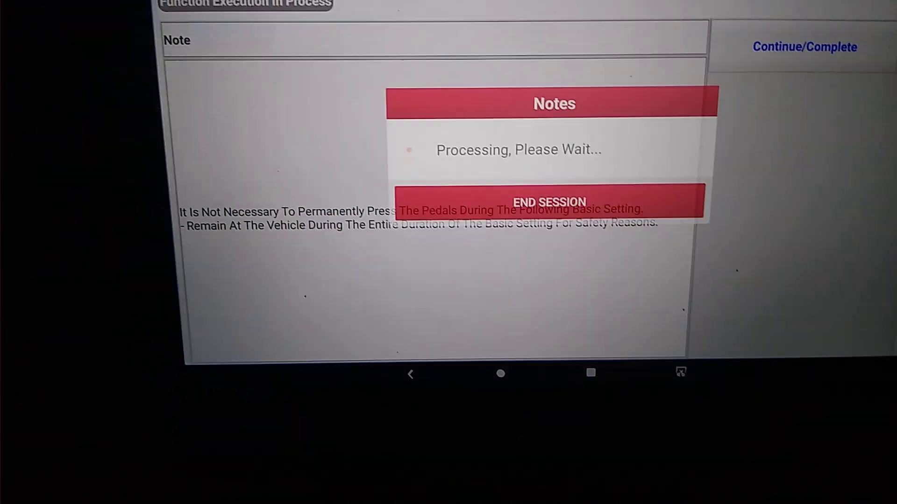